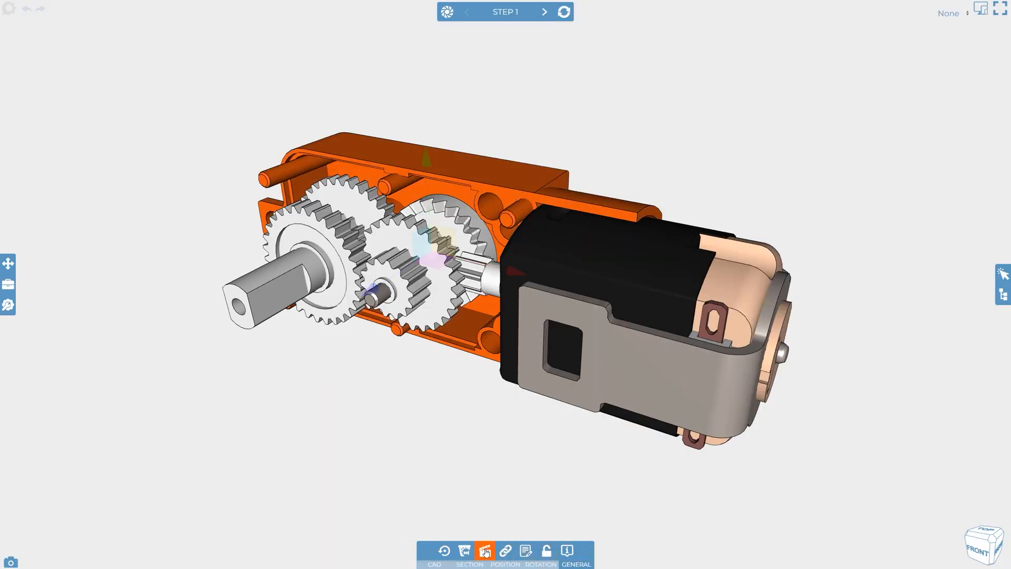
- Bring up the Animations dialog for the selected orange housing, leaving all settings at defaults
{"action": "left_click", "coordinate": [485, 551]}
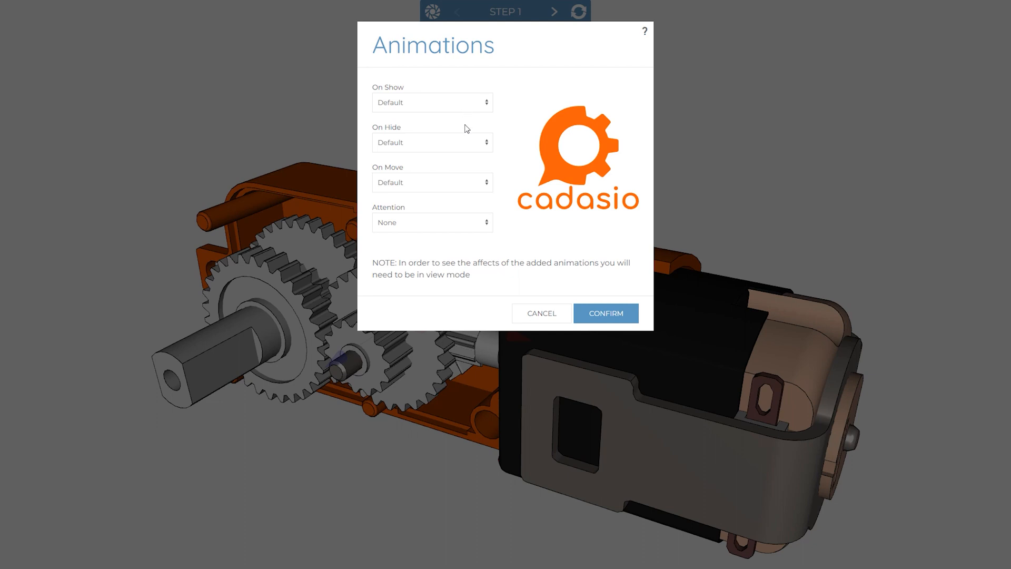
{"action": "mouse_move", "coordinate": [471, 188]}
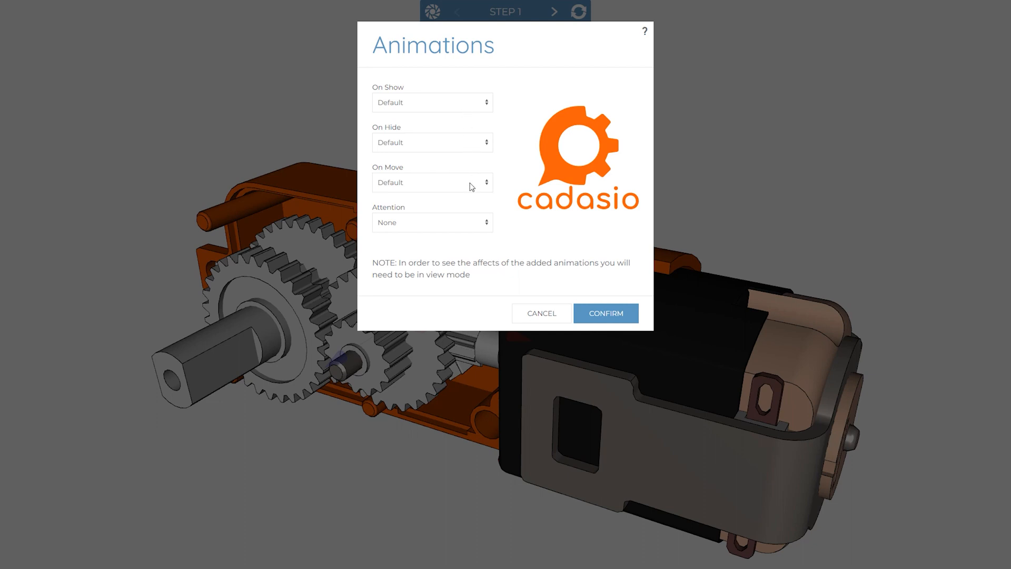
{"action": "mouse_move", "coordinate": [473, 225]}
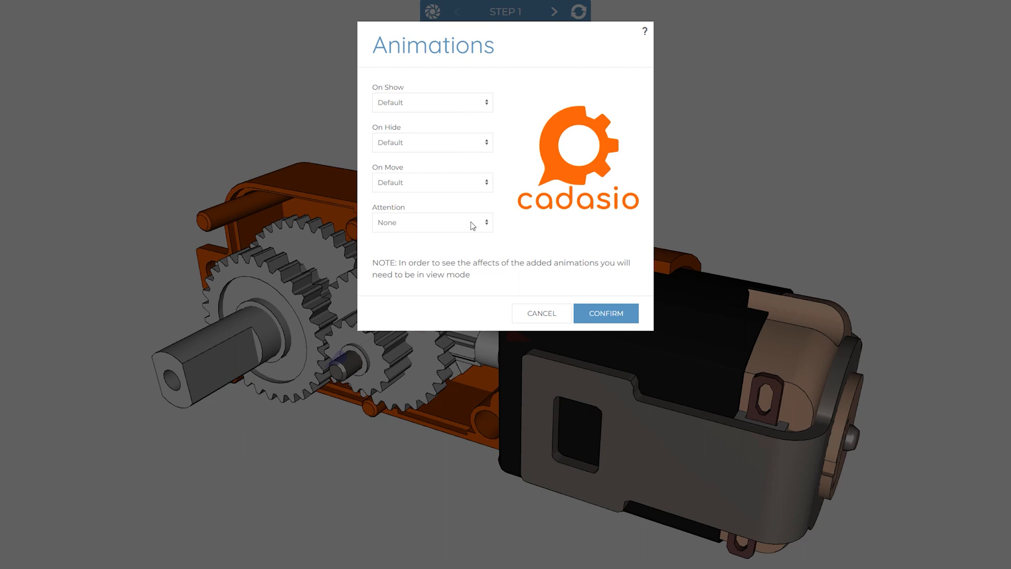
- Close the Animations dialog and play Step 1 ↔ Step 2 to watch the housing cover separate
{"action": "left_click", "coordinate": [604, 313]}
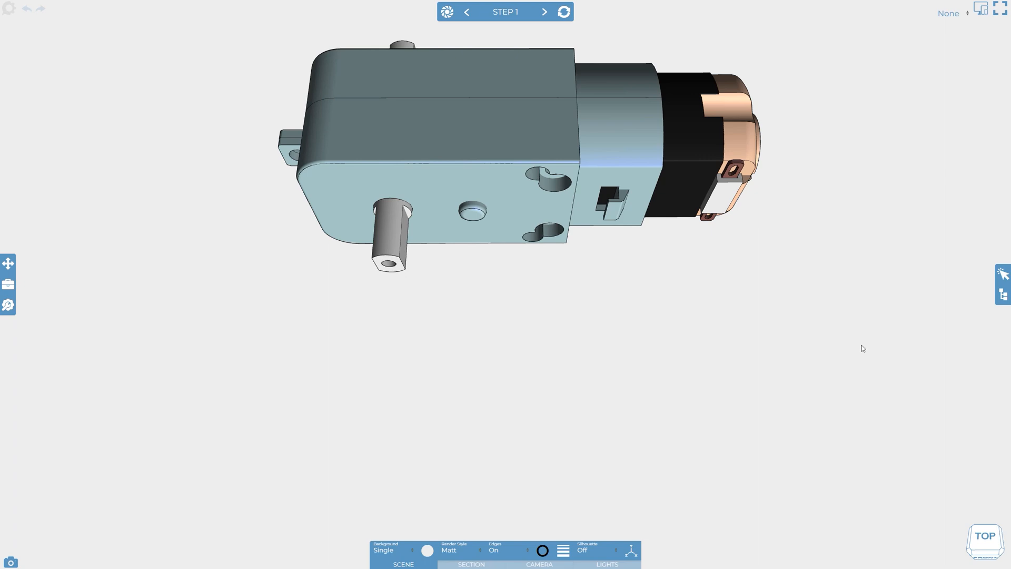
{"action": "left_click", "coordinate": [543, 12]}
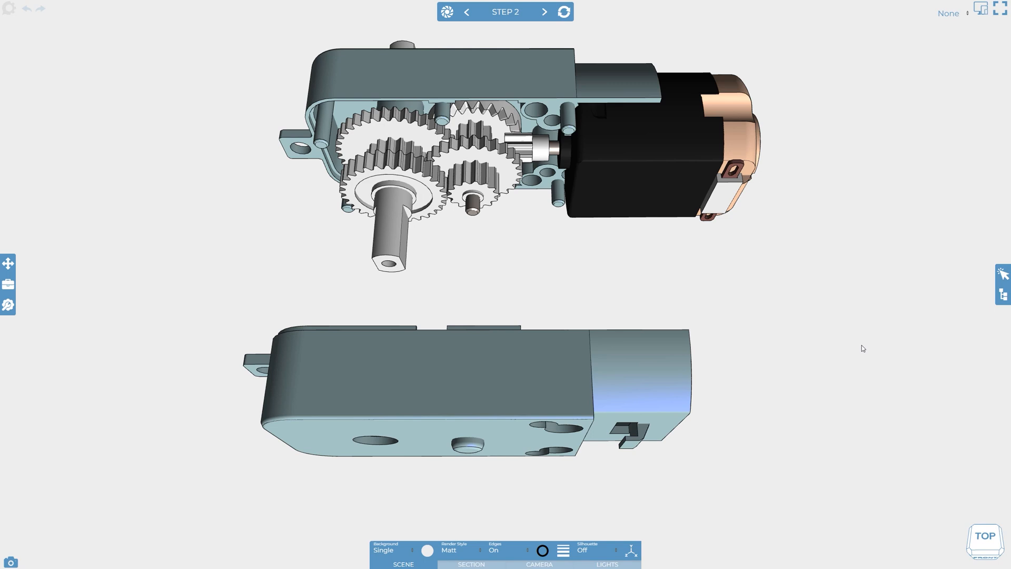
{"action": "left_click", "coordinate": [467, 11]}
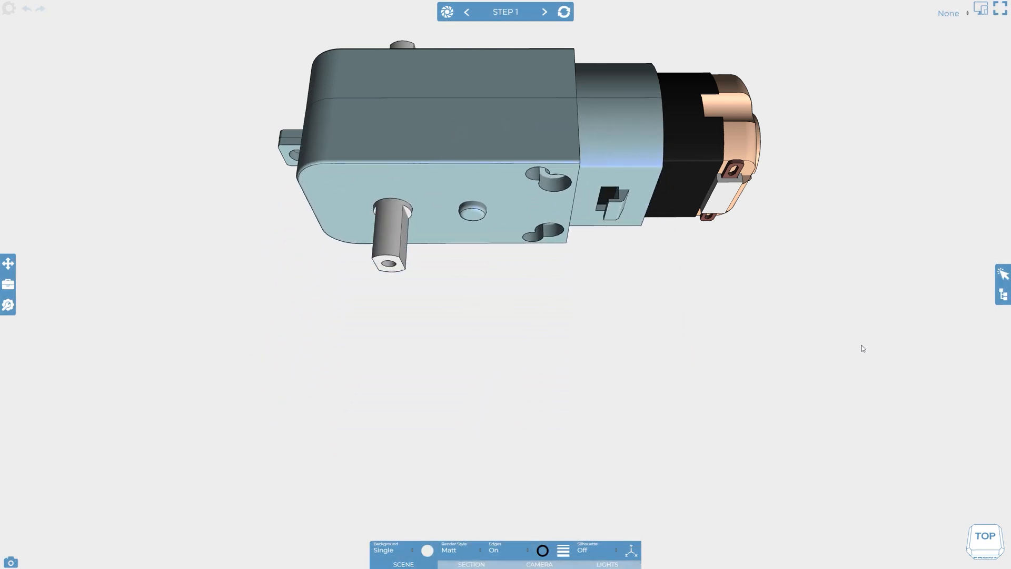
{"action": "left_click", "coordinate": [544, 12]}
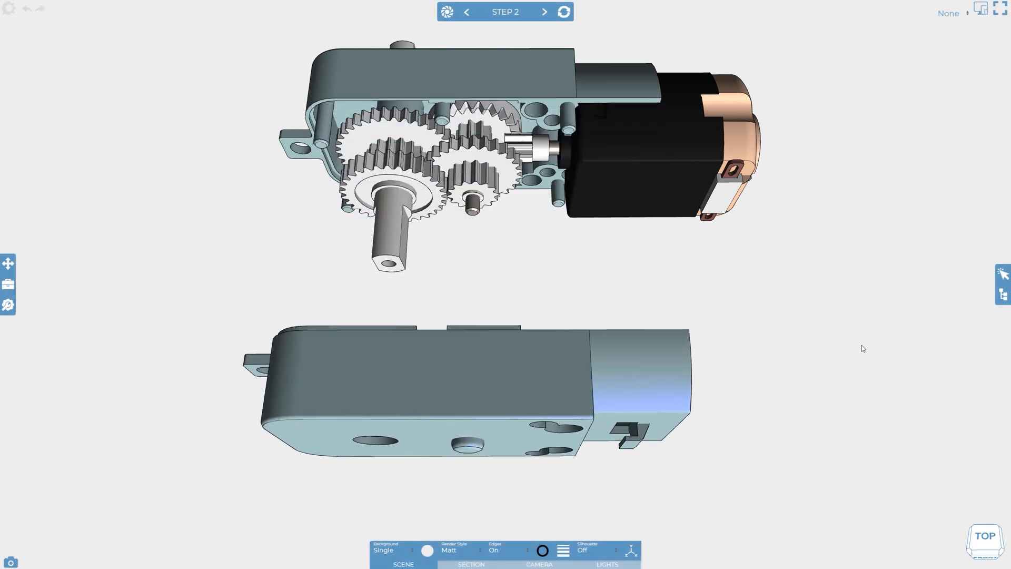
- Give the separated housing cover Shrink on hide and Fade Out / In on move, then confirm
{"action": "left_click", "coordinate": [452, 380]}
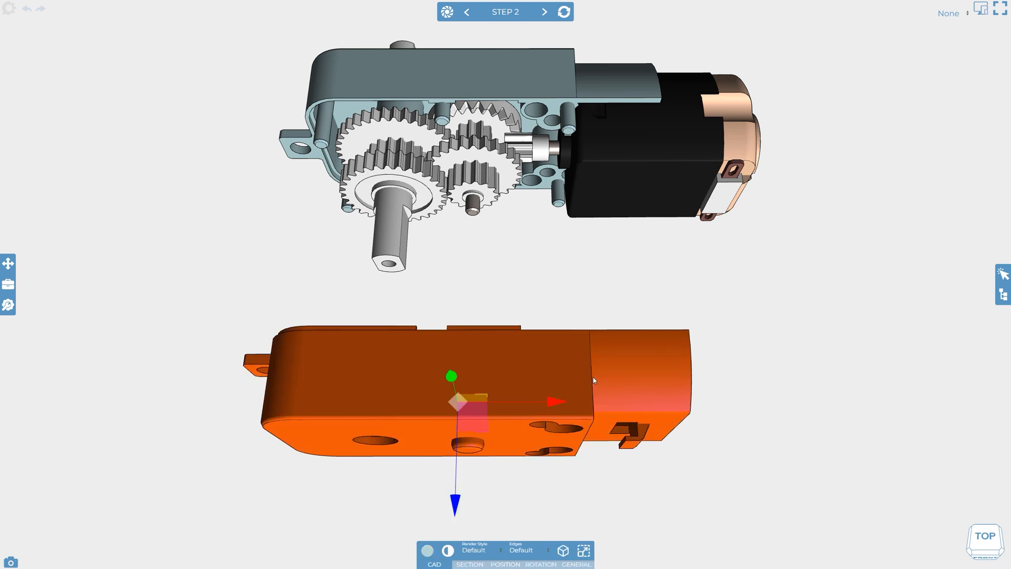
{"action": "left_click", "coordinate": [576, 564]}
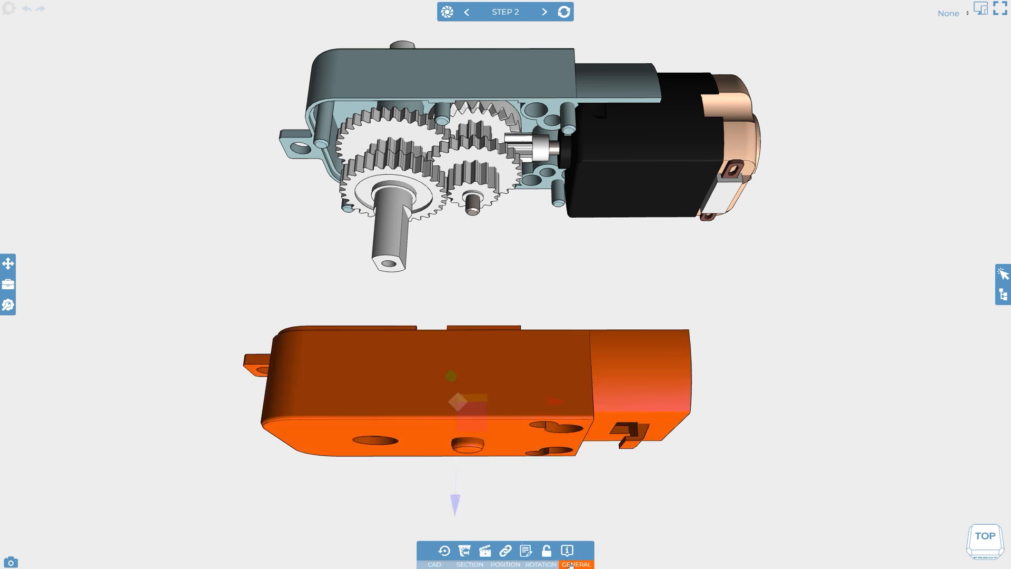
{"action": "mouse_move", "coordinate": [485, 551]}
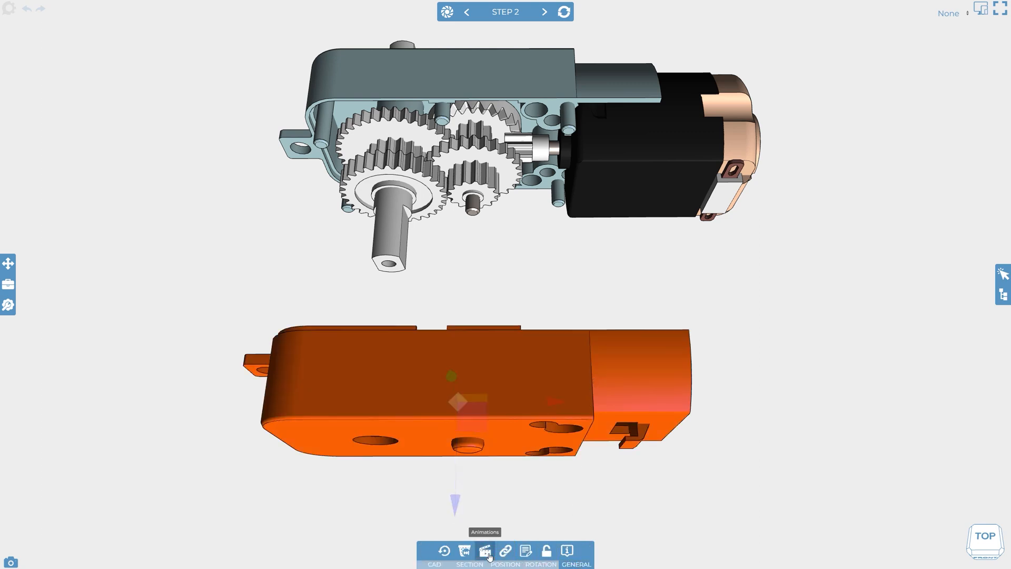
{"action": "left_click", "coordinate": [485, 550]}
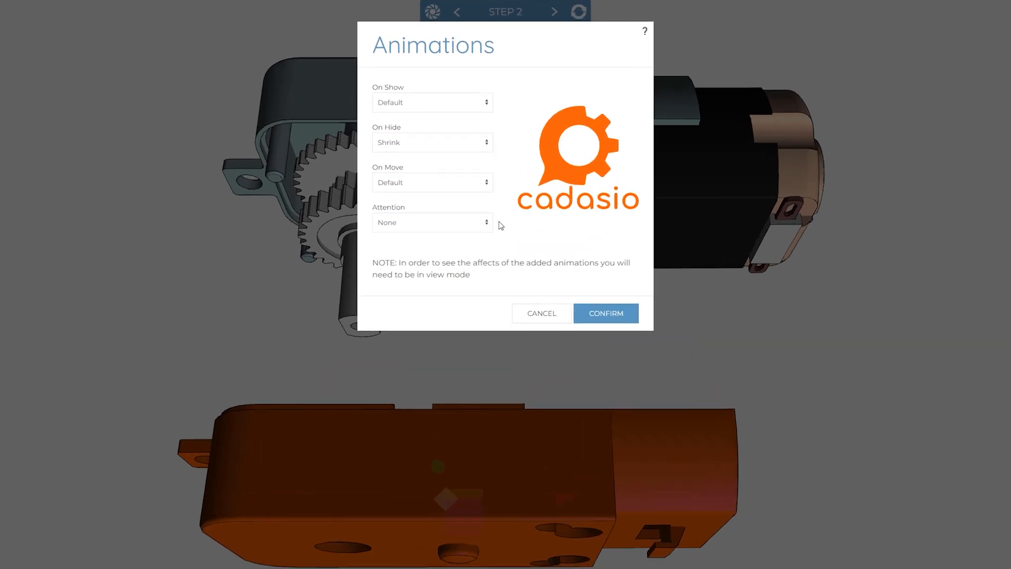
{"action": "left_click", "coordinate": [431, 182]}
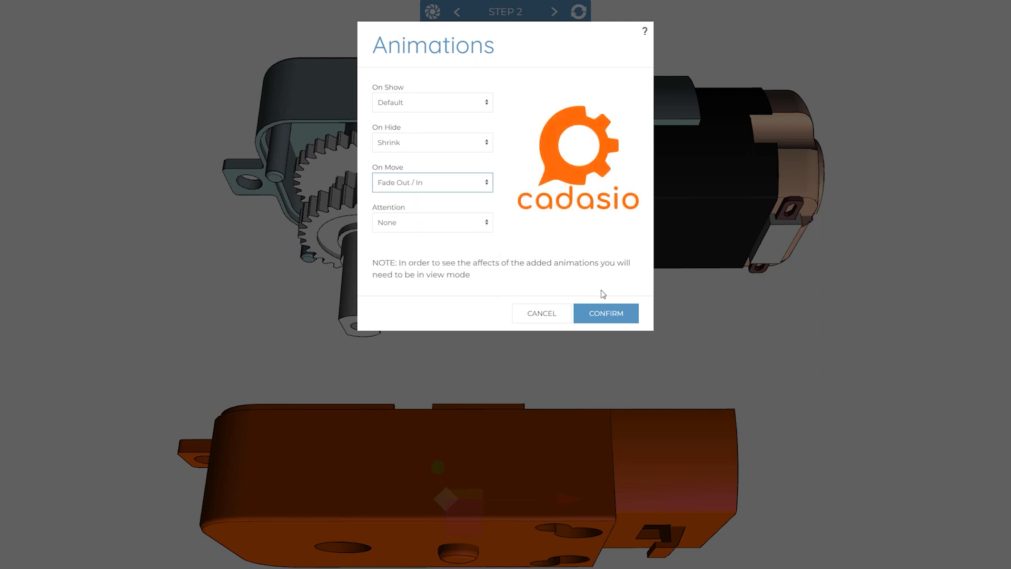
{"action": "left_click", "coordinate": [604, 313]}
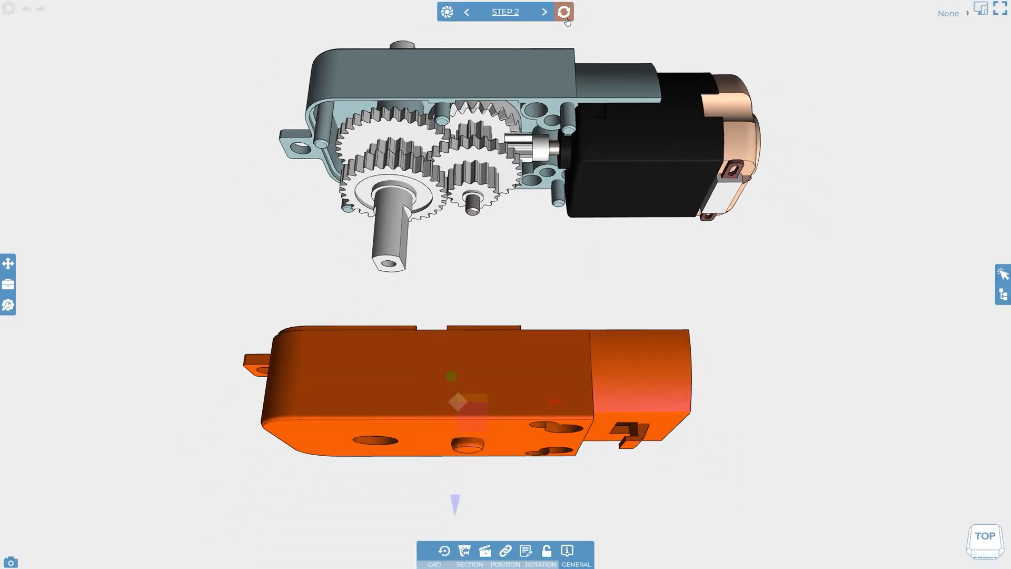
- Update Step 2 and replay the Step 1 ↔ Step 2 transition twice with the cover's new animations
{"action": "left_click", "coordinate": [562, 12]}
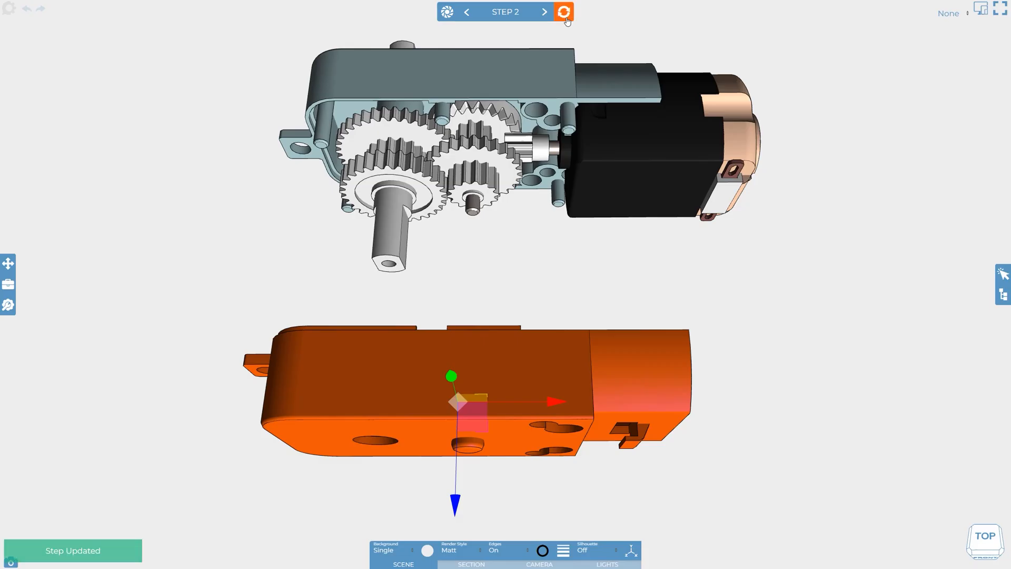
{"action": "left_click", "coordinate": [466, 11]}
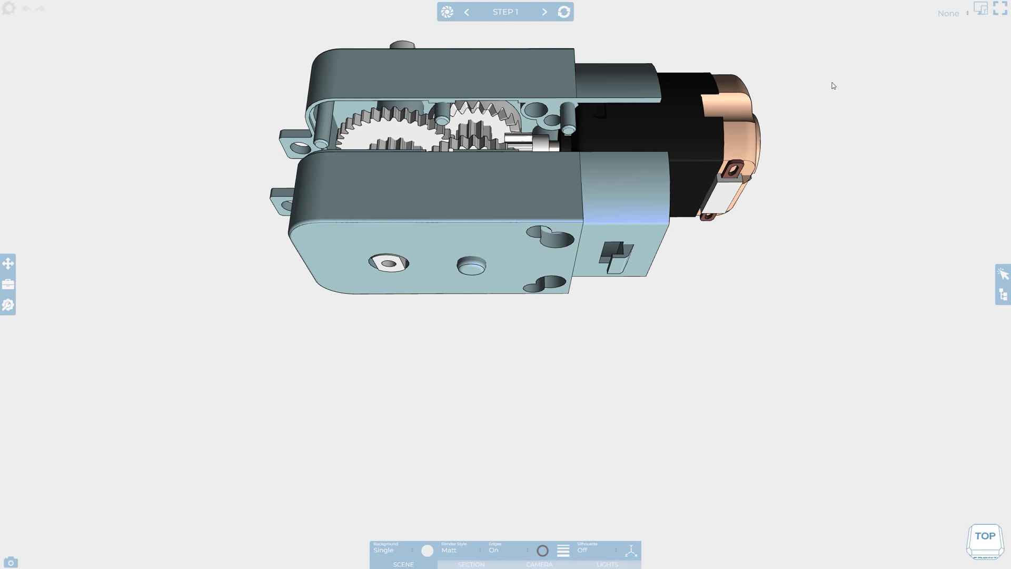
{"action": "left_click", "coordinate": [543, 11]}
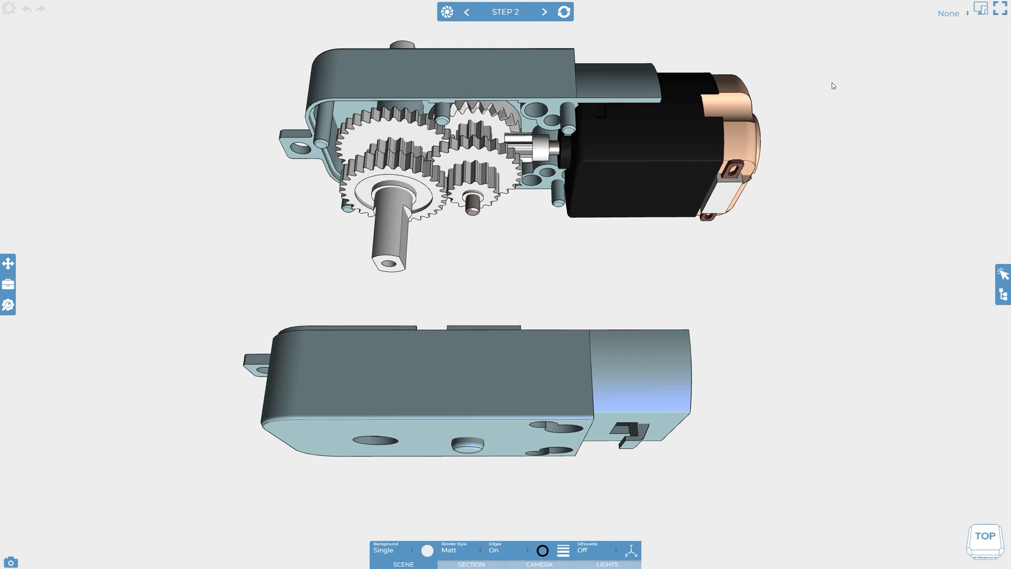
{"action": "left_click", "coordinate": [466, 12]}
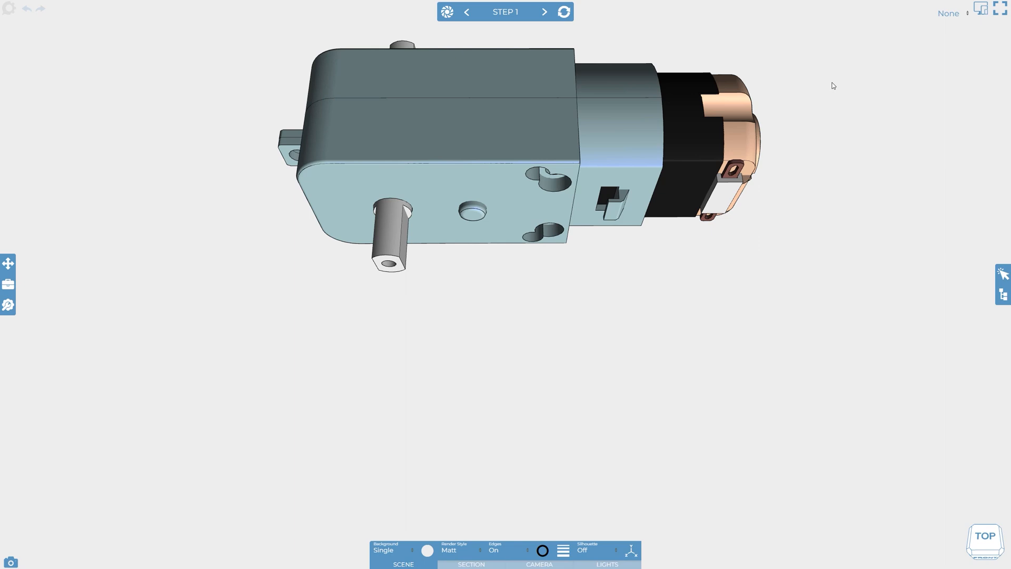
{"action": "left_click", "coordinate": [543, 12]}
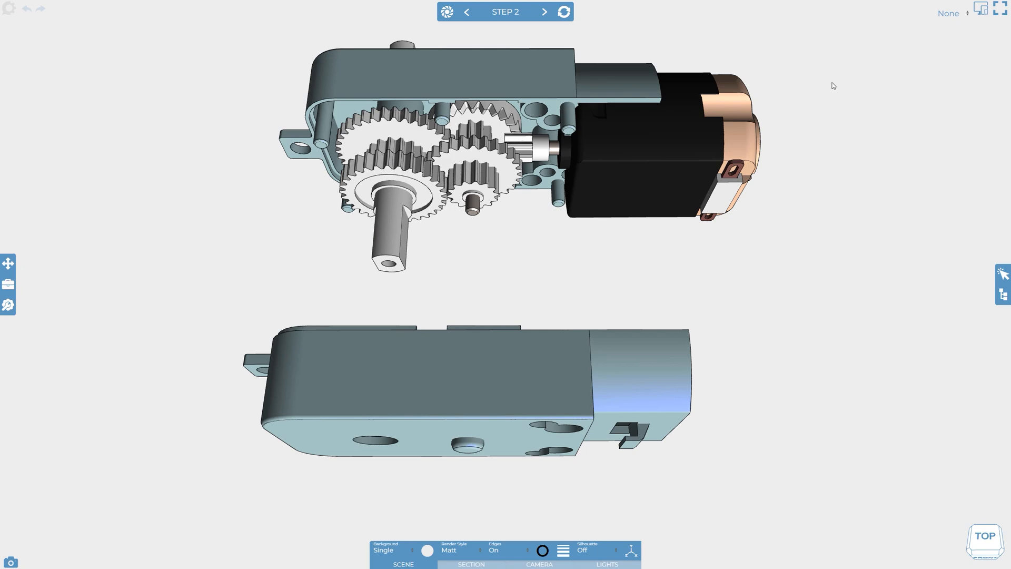
{"action": "mouse_move", "coordinate": [840, 389]}
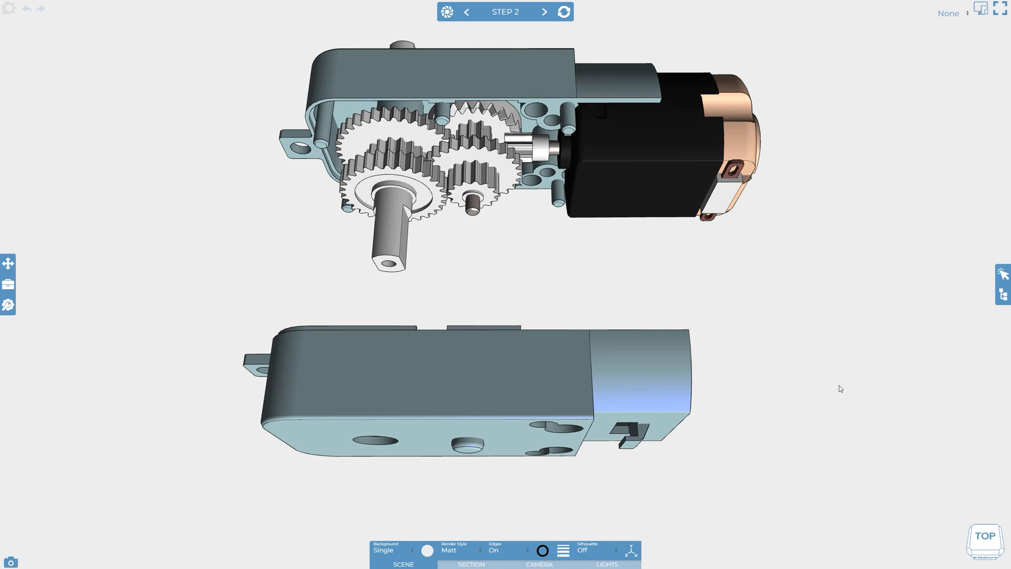
- Uncheck Housing-1-1 in Step 2's CAD tree so only the gears and motor show
{"action": "left_click", "coordinate": [466, 12]}
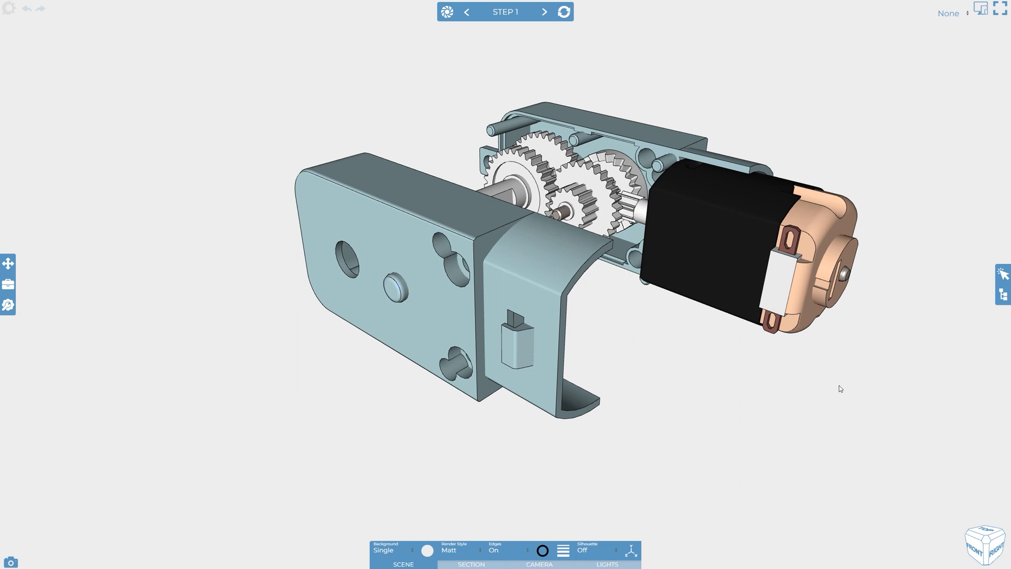
{"action": "left_click", "coordinate": [544, 12]}
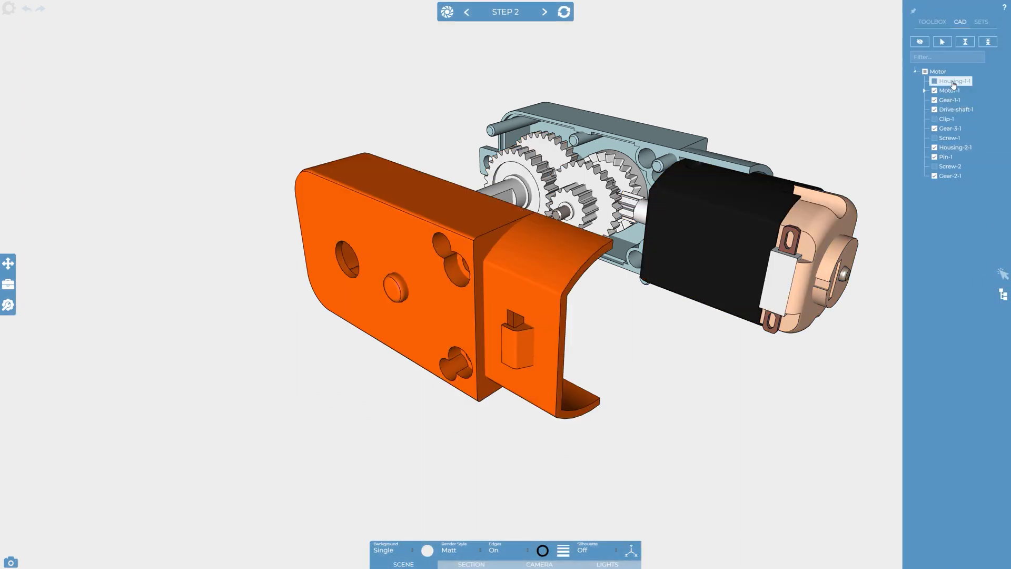
{"action": "left_click", "coordinate": [950, 80]}
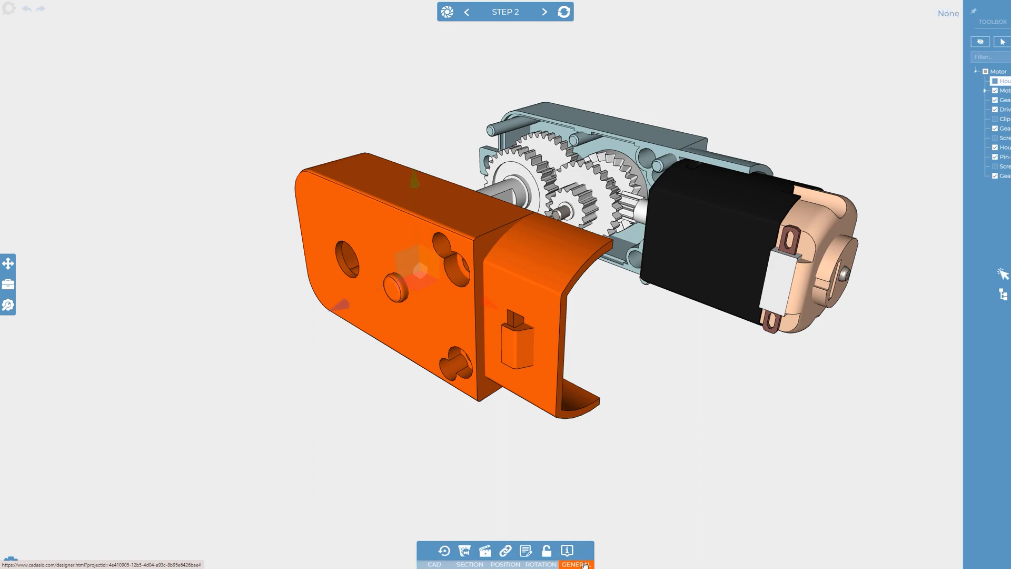
{"action": "left_click", "coordinate": [567, 550]}
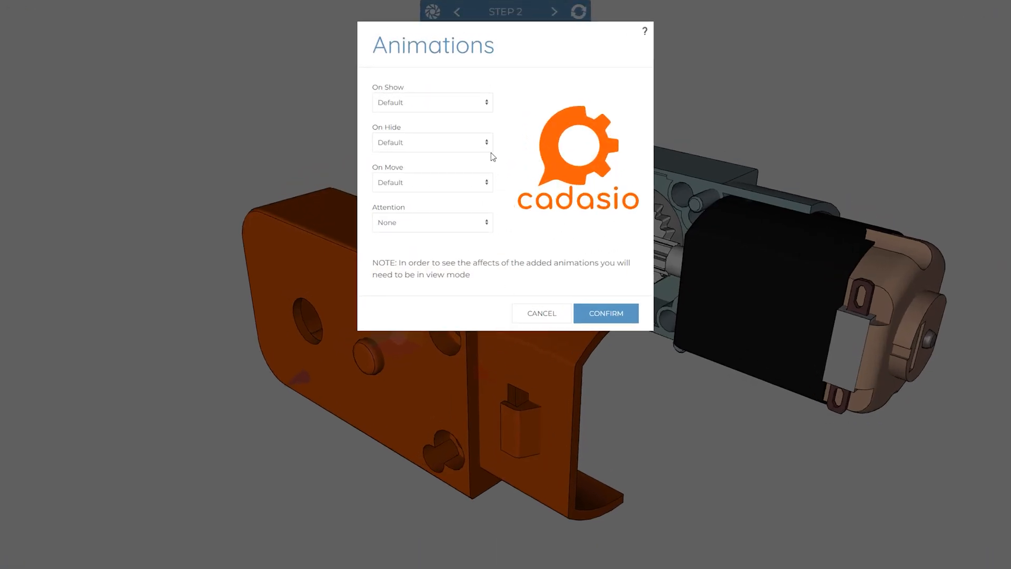
{"action": "left_click", "coordinate": [432, 142]}
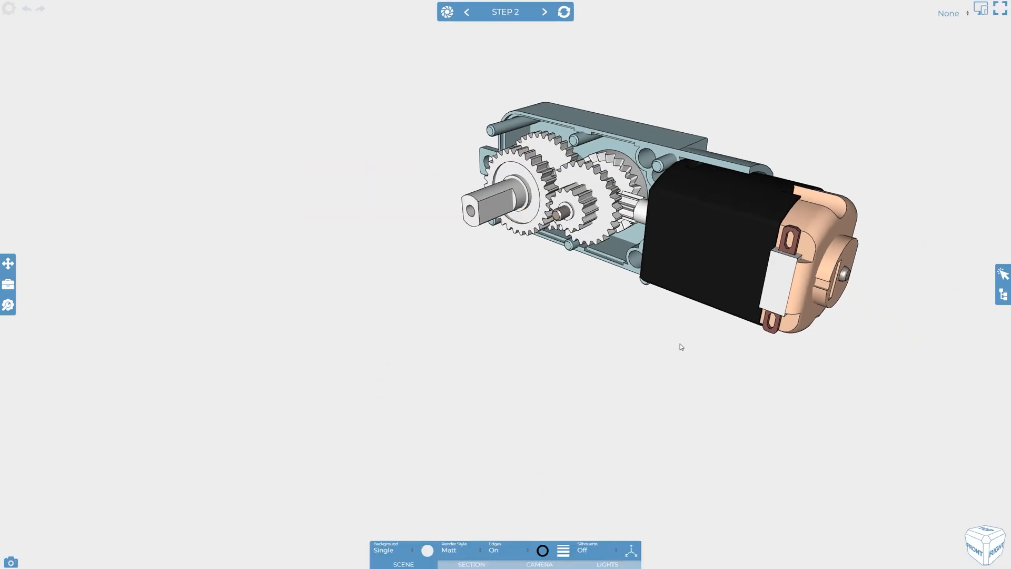
- Play forward through Steps 3 and 4 into Step 5 with its four part labels
{"action": "left_click", "coordinate": [544, 11]}
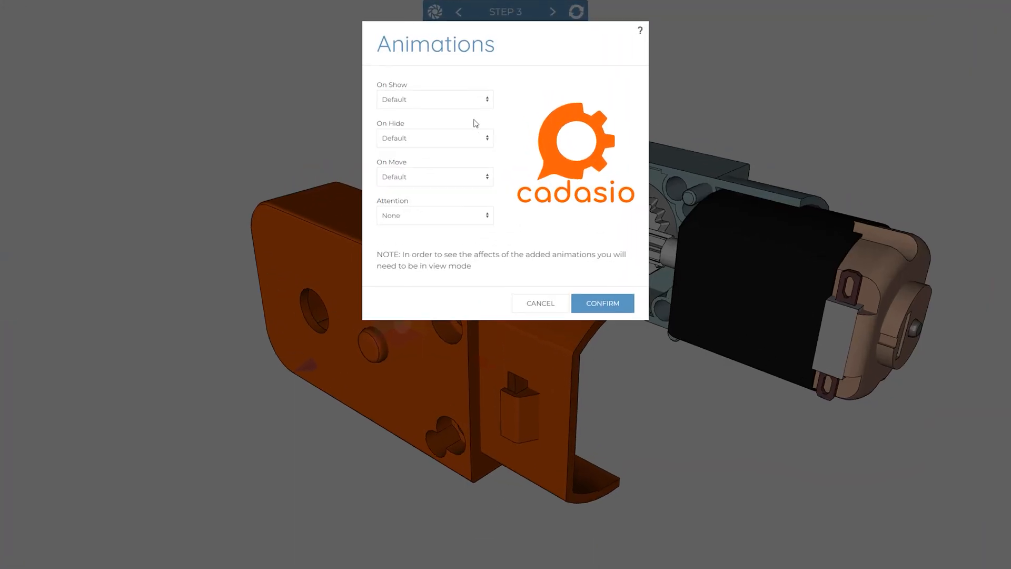
{"action": "left_click", "coordinate": [433, 99]}
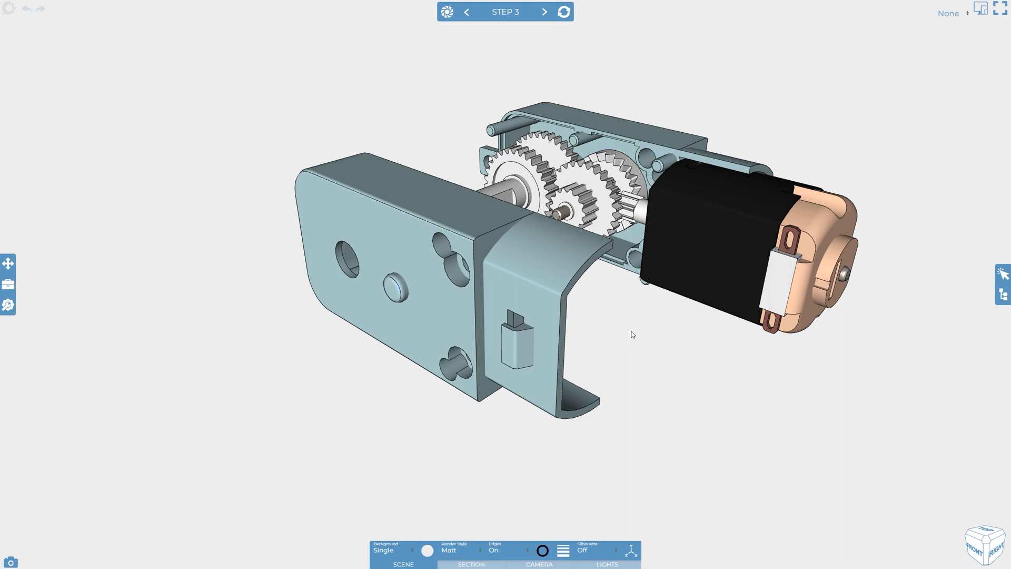
{"action": "mouse_move", "coordinate": [896, 460]}
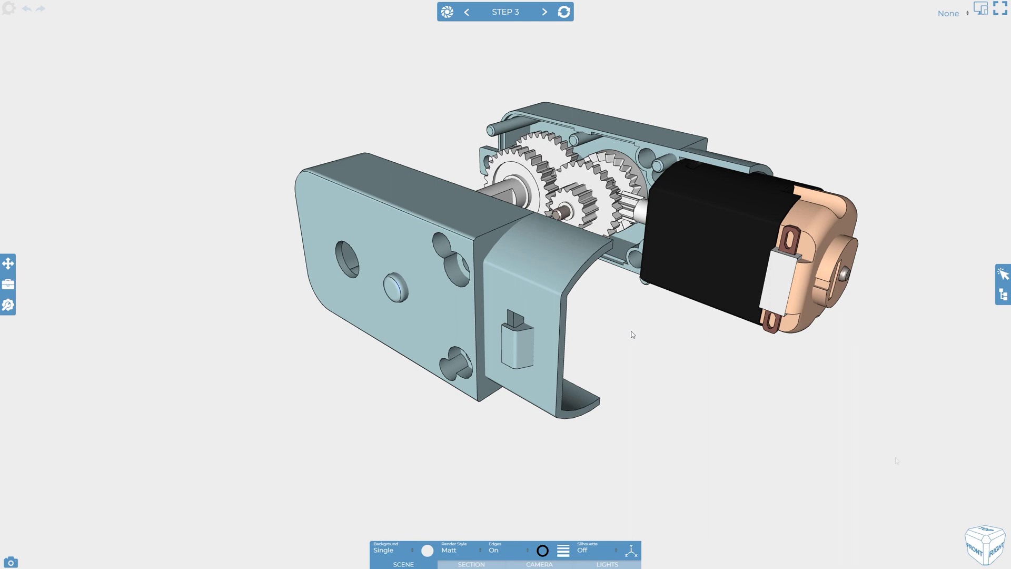
{"action": "mouse_move", "coordinate": [896, 461]}
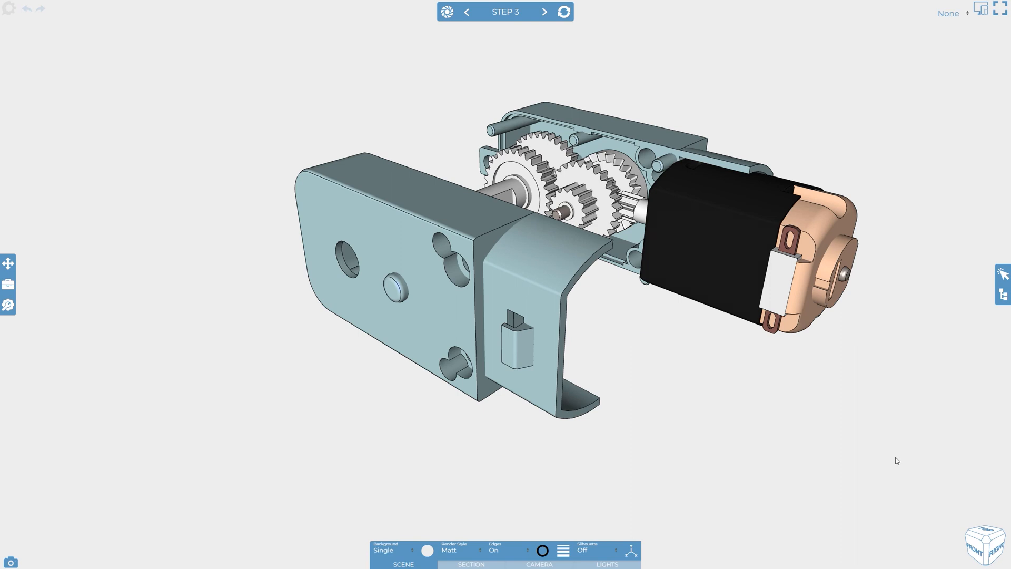
{"action": "left_click", "coordinate": [543, 11]}
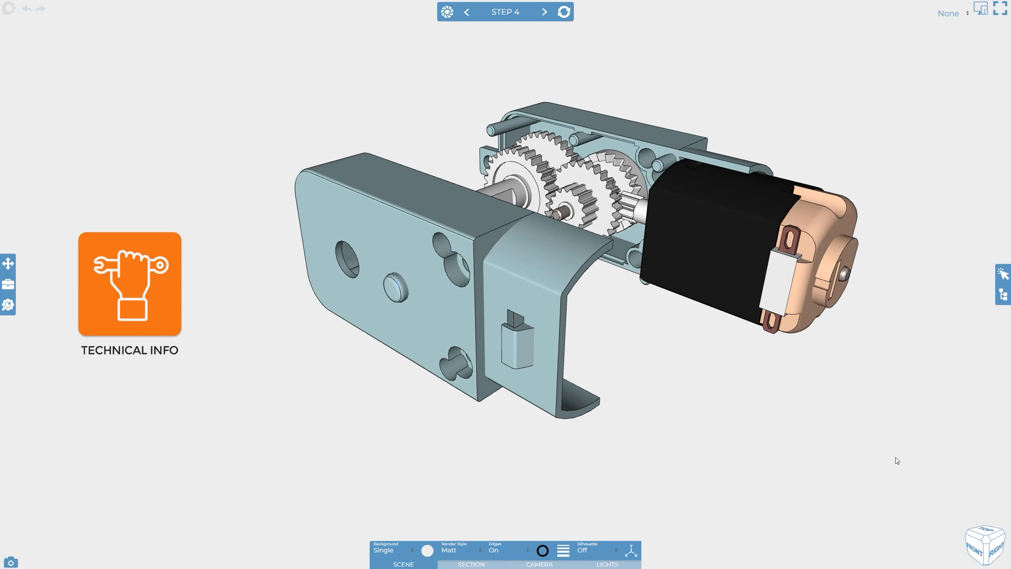
{"action": "left_click", "coordinate": [544, 11]}
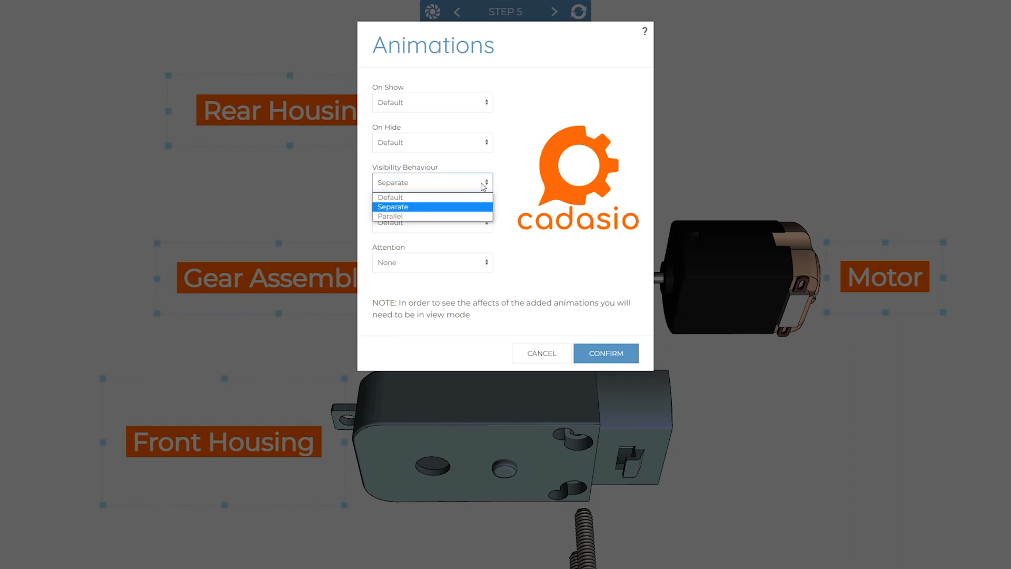
- Set the Rear Housing, Gear Assembly, Motor and Front Housing labels to Parallel visibility and confirm
{"action": "left_click", "coordinate": [390, 216]}
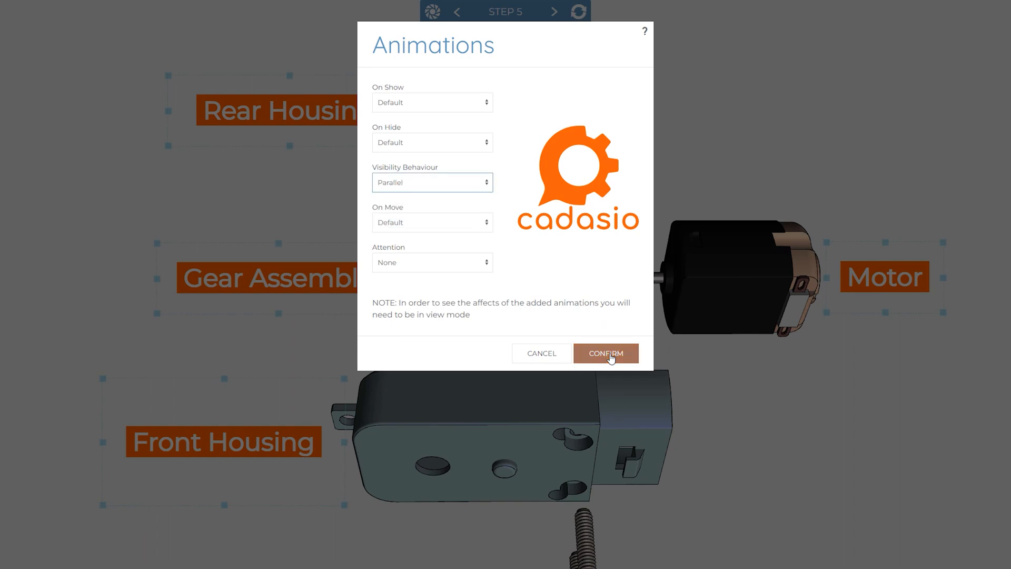
{"action": "left_click", "coordinate": [604, 354]}
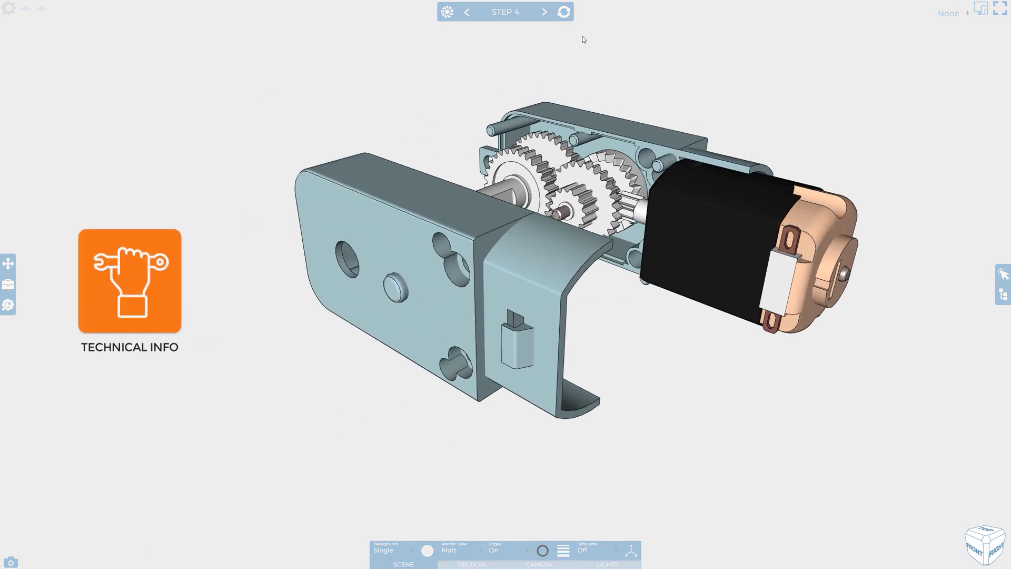
- Leave playback and show the Step 1–5 timeline, editing Step 5's exploded, labelled gearbox
{"action": "left_click", "coordinate": [543, 11]}
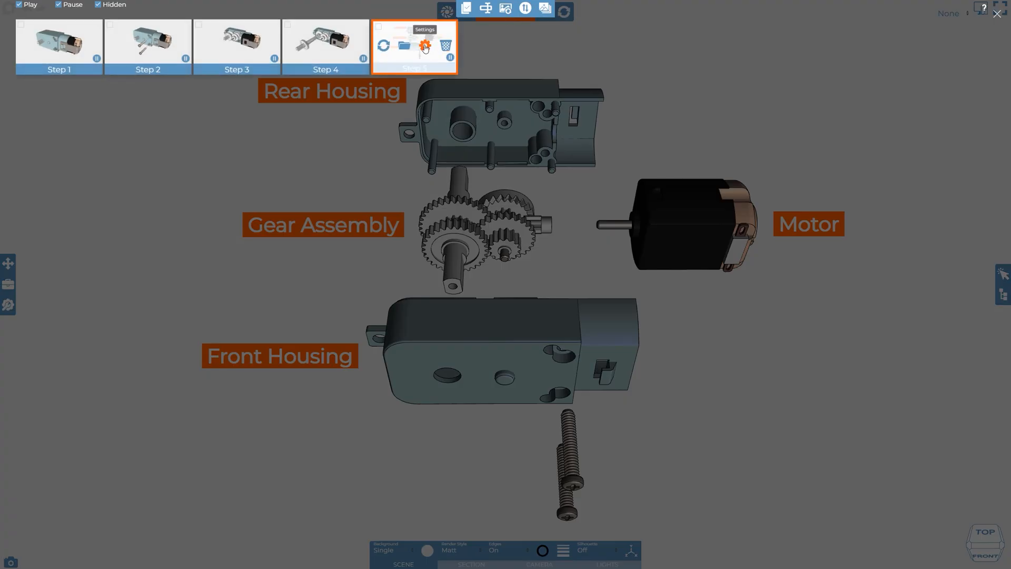
- Browse Step 5's Animation Transition dropdown under Settings > Animations > Options, then cancel without saving
{"action": "left_click", "coordinate": [424, 45]}
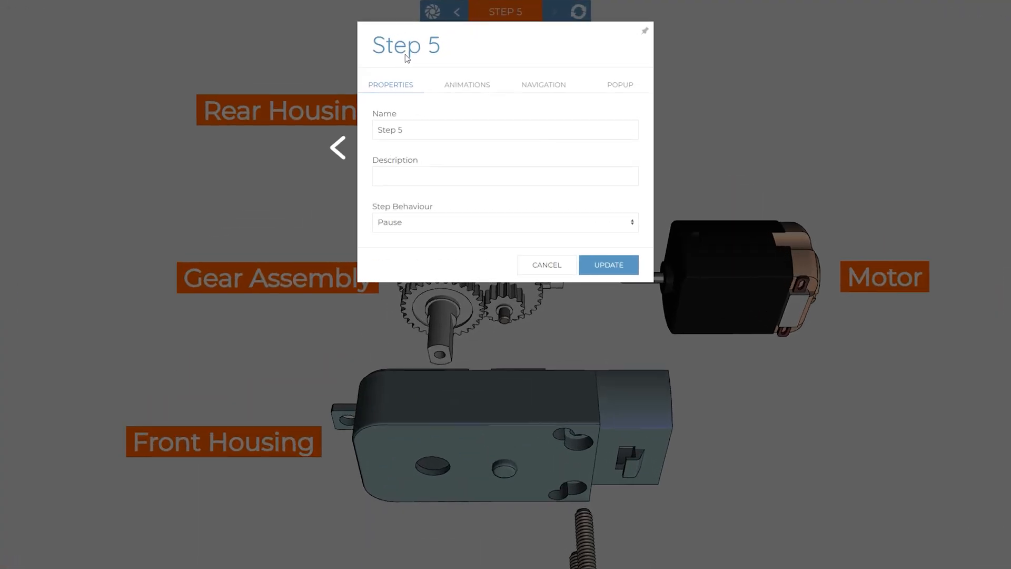
{"action": "left_click", "coordinate": [467, 84]}
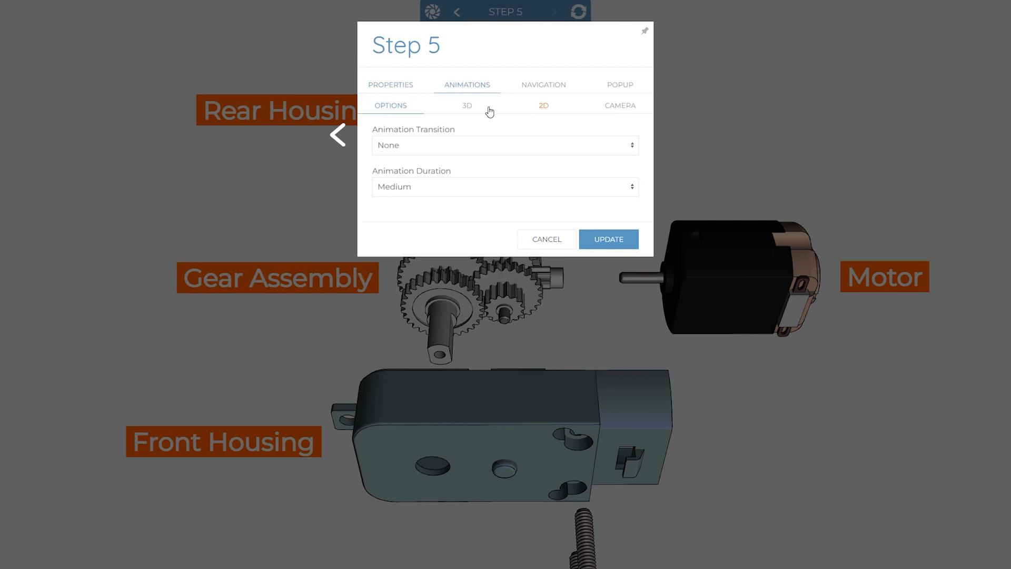
{"action": "mouse_move", "coordinate": [612, 111]}
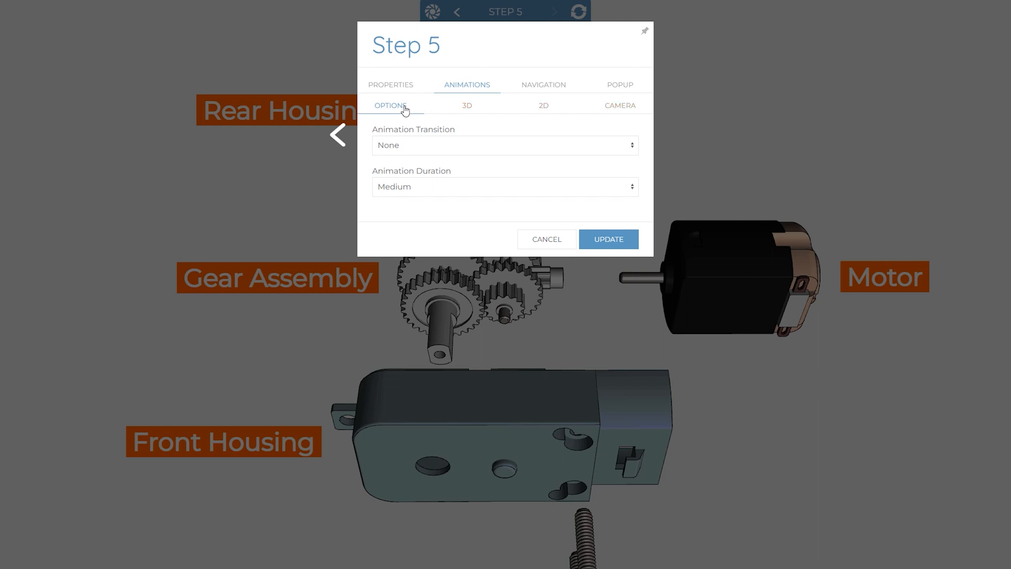
{"action": "left_click", "coordinate": [504, 186]}
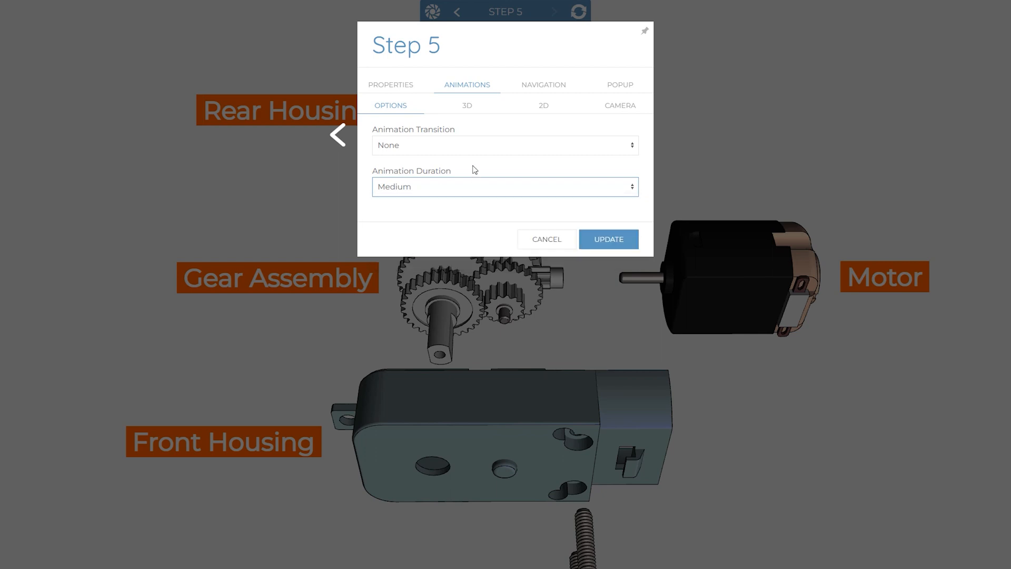
{"action": "left_click", "coordinate": [504, 145]}
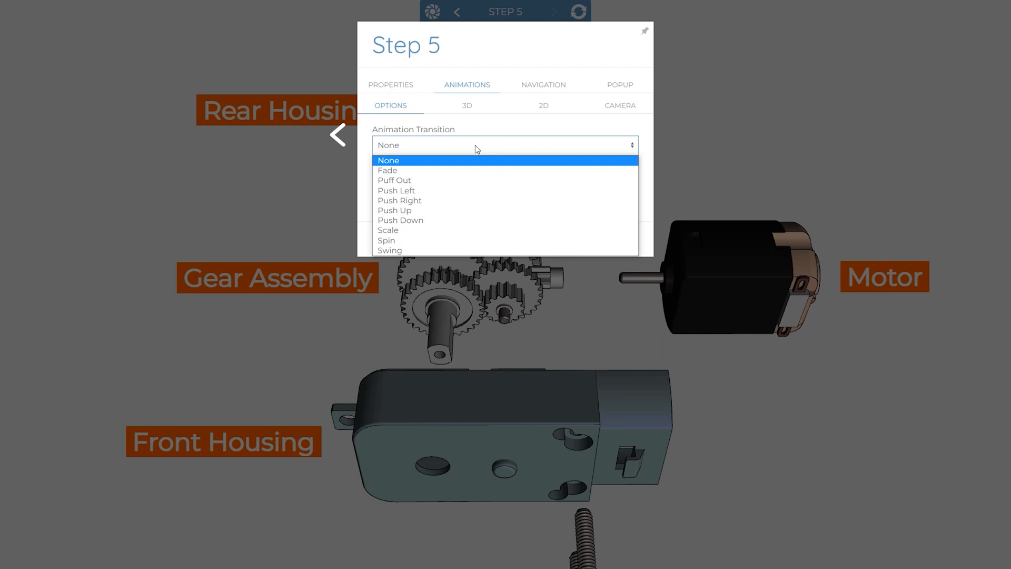
{"action": "mouse_move", "coordinate": [475, 170]}
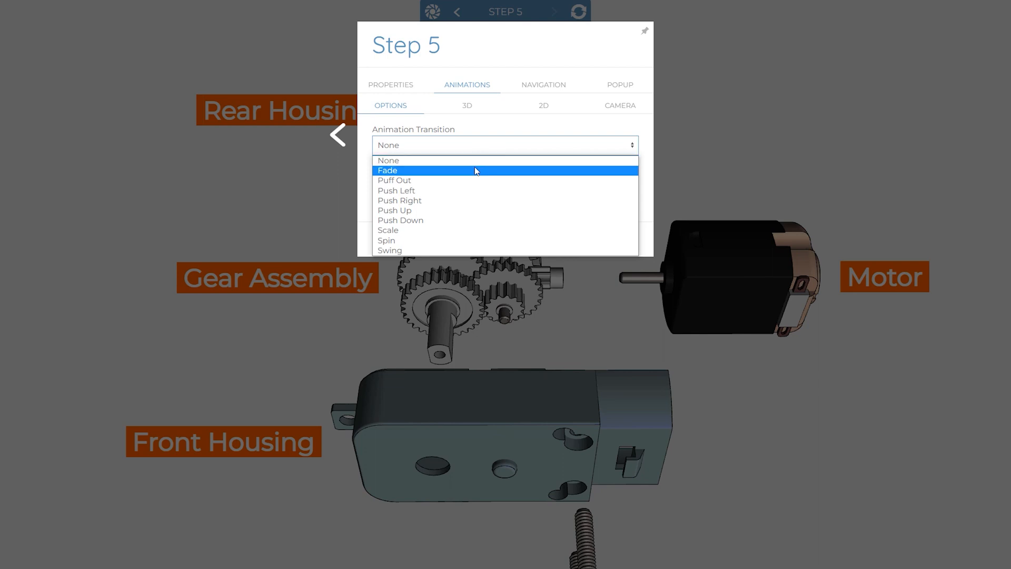
{"action": "mouse_move", "coordinate": [473, 250]}
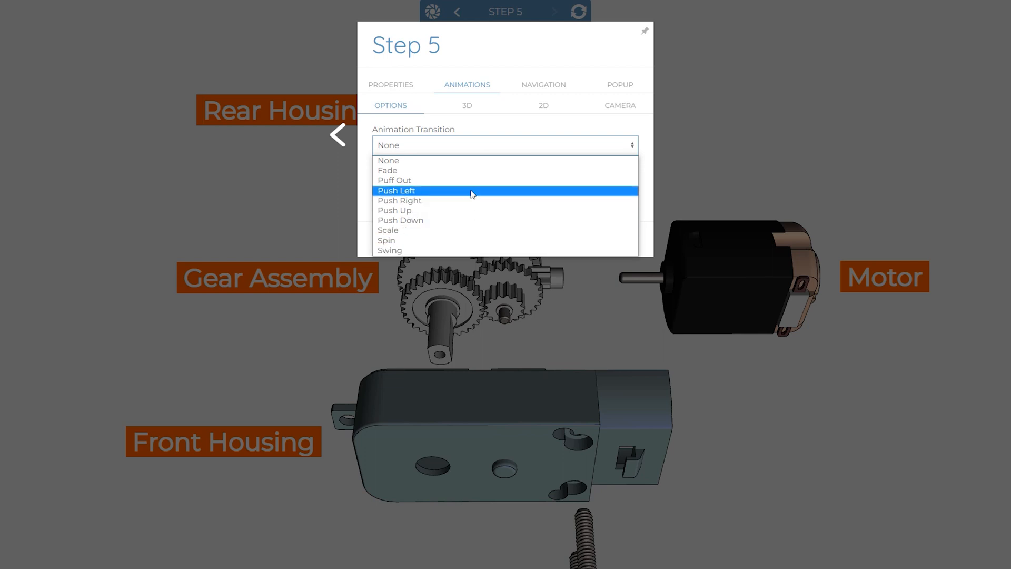
{"action": "left_click", "coordinate": [394, 180]}
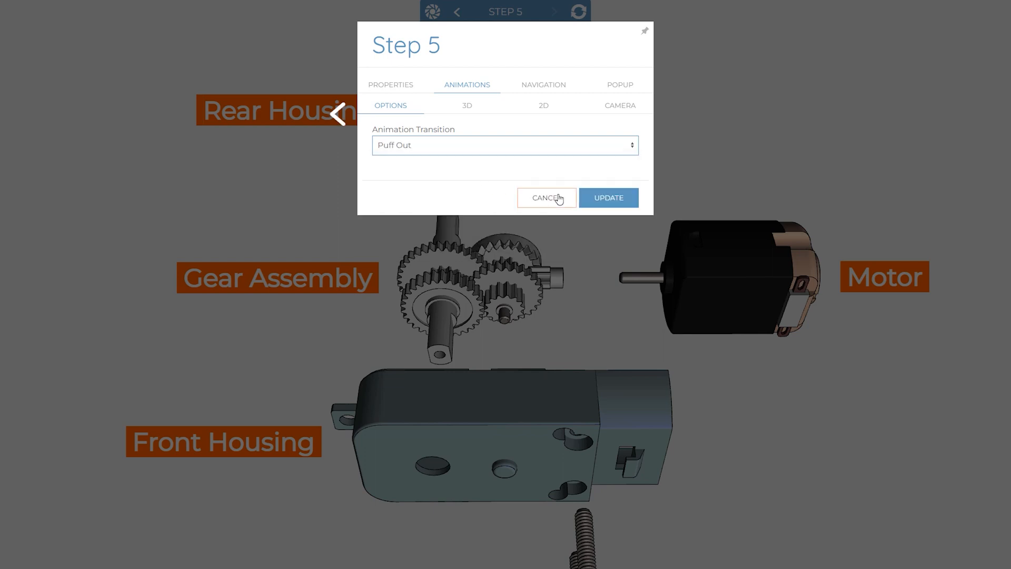
{"action": "left_click", "coordinate": [608, 197]}
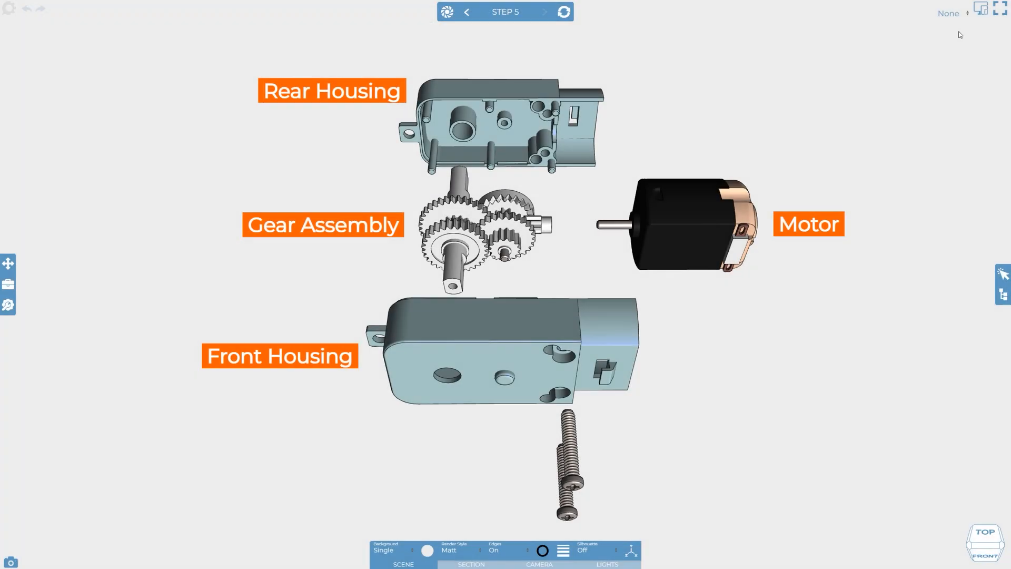
- Step back from Step 5 to Step 1, forward to Step 2, and show the step timeline
{"action": "left_click", "coordinate": [467, 11]}
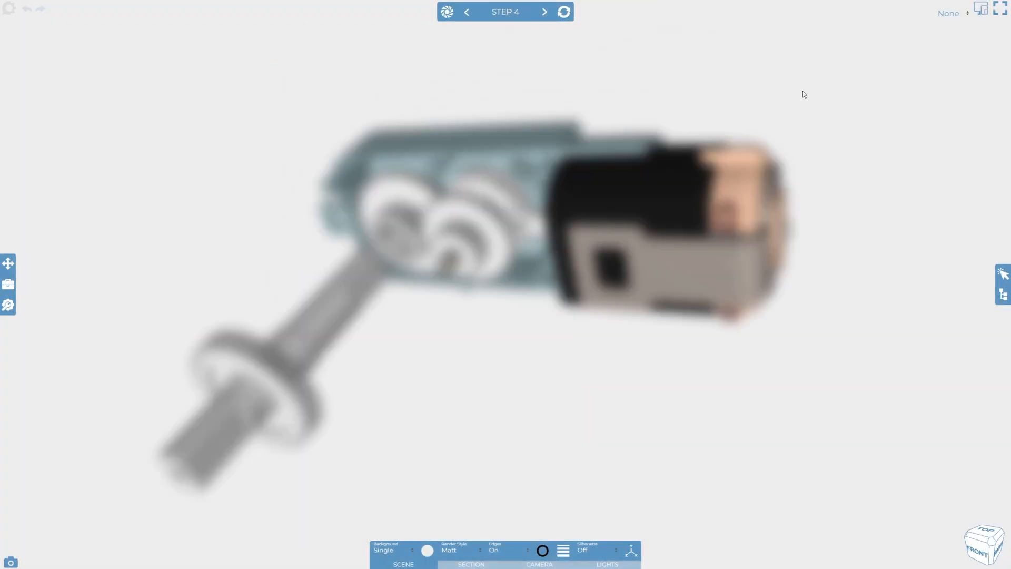
{"action": "left_click", "coordinate": [466, 12]}
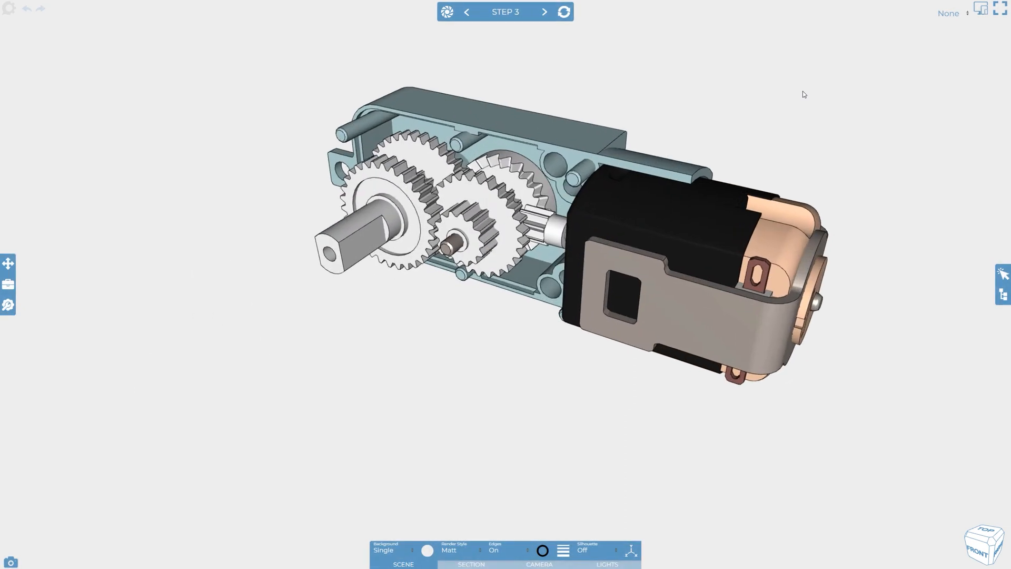
{"action": "left_click", "coordinate": [467, 12]}
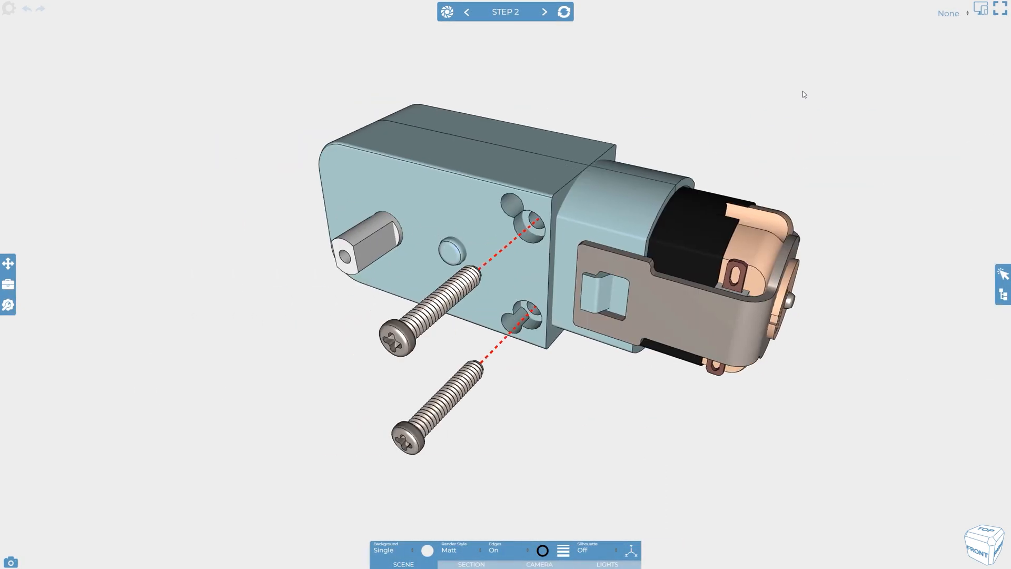
{"action": "left_click", "coordinate": [466, 12]}
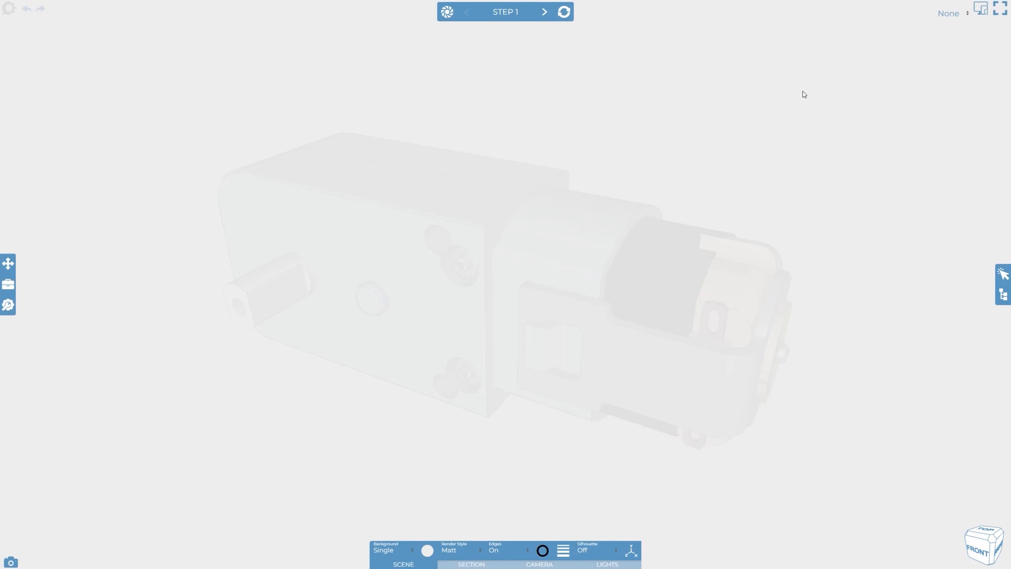
{"action": "left_click", "coordinate": [544, 12]}
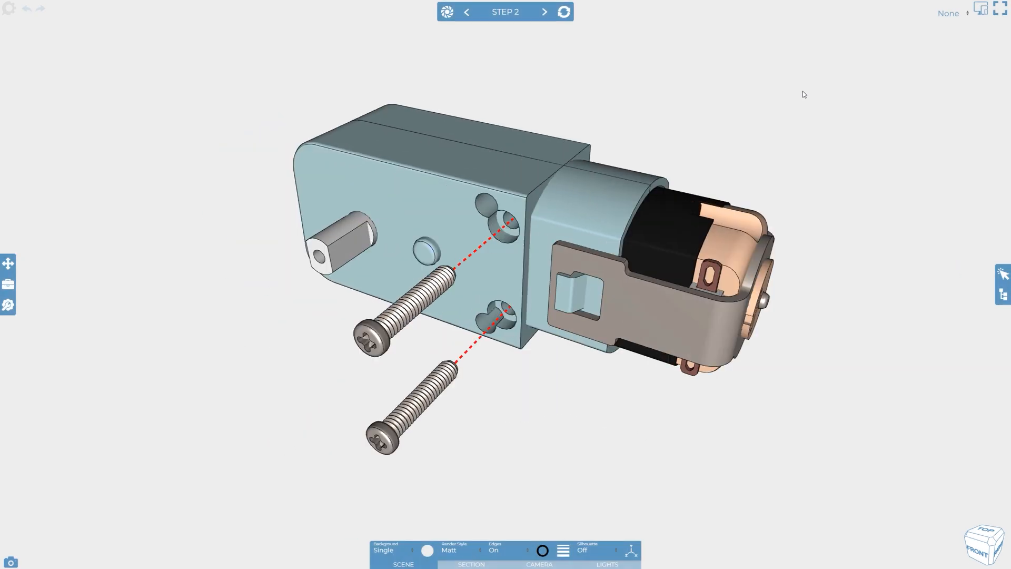
{"action": "left_click", "coordinate": [544, 11]}
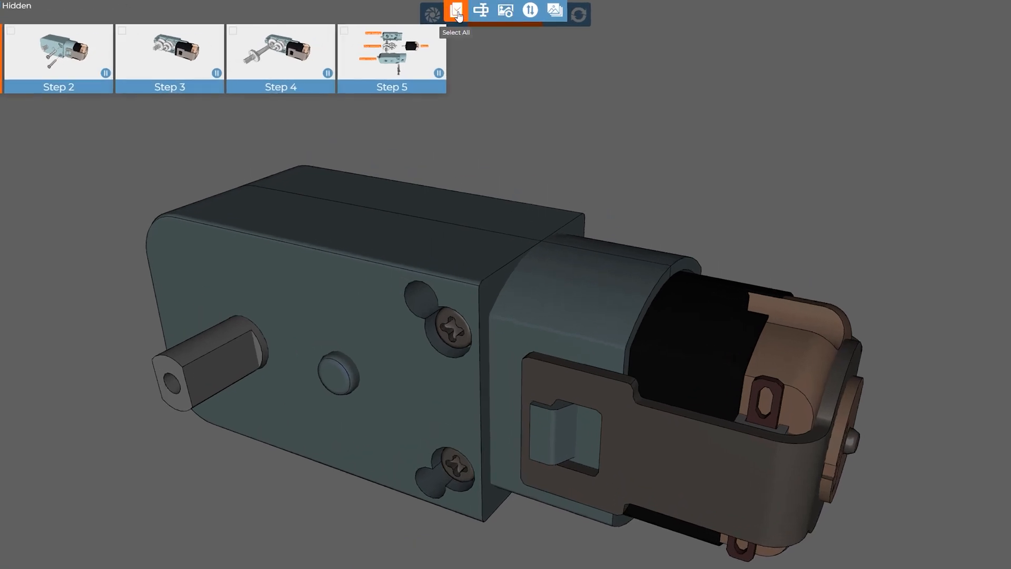
- Select all steps and set their Animation Transition to Push Left, then update
{"action": "left_click", "coordinate": [454, 10]}
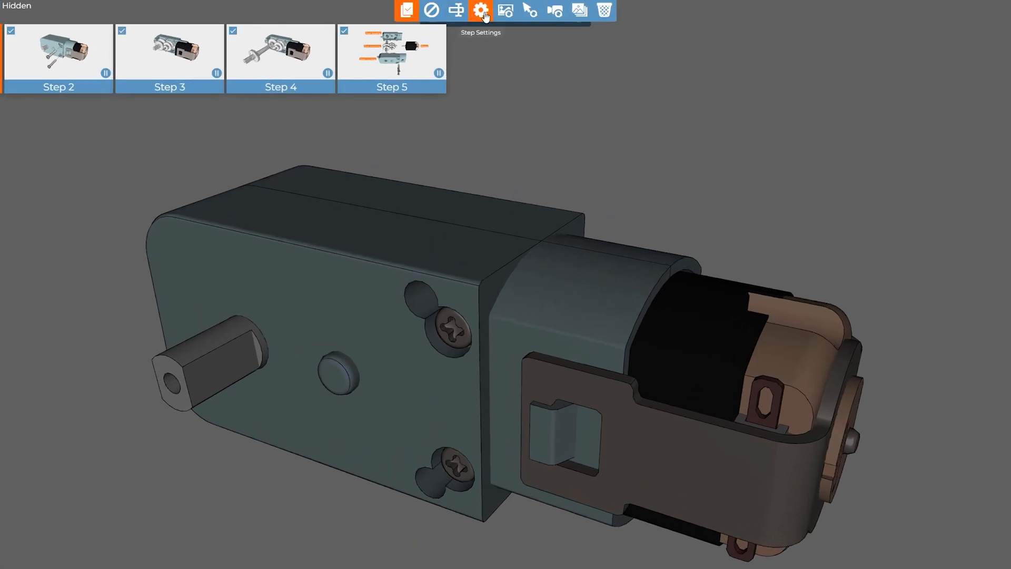
{"action": "left_click", "coordinate": [480, 10]}
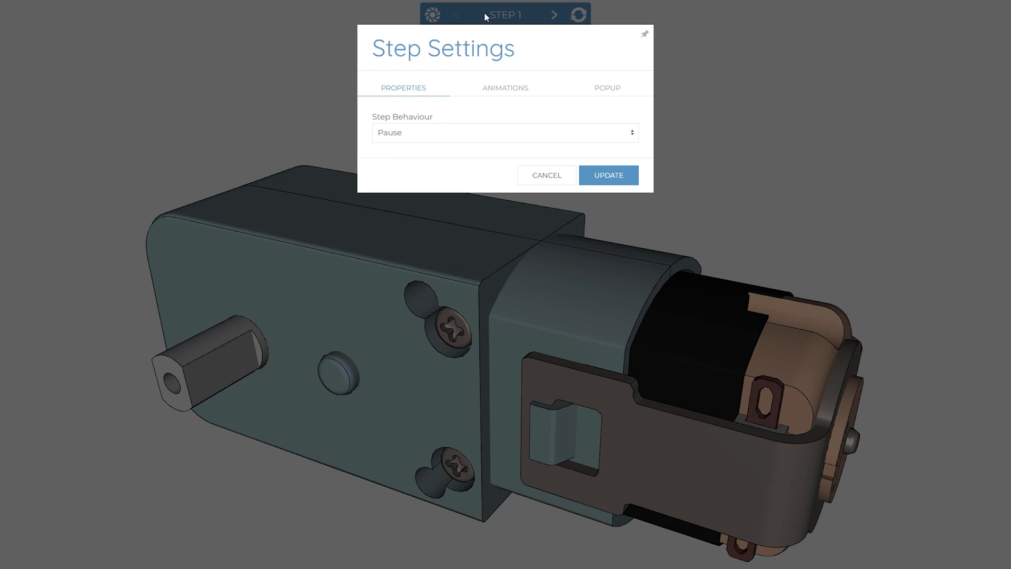
{"action": "left_click", "coordinate": [506, 88]}
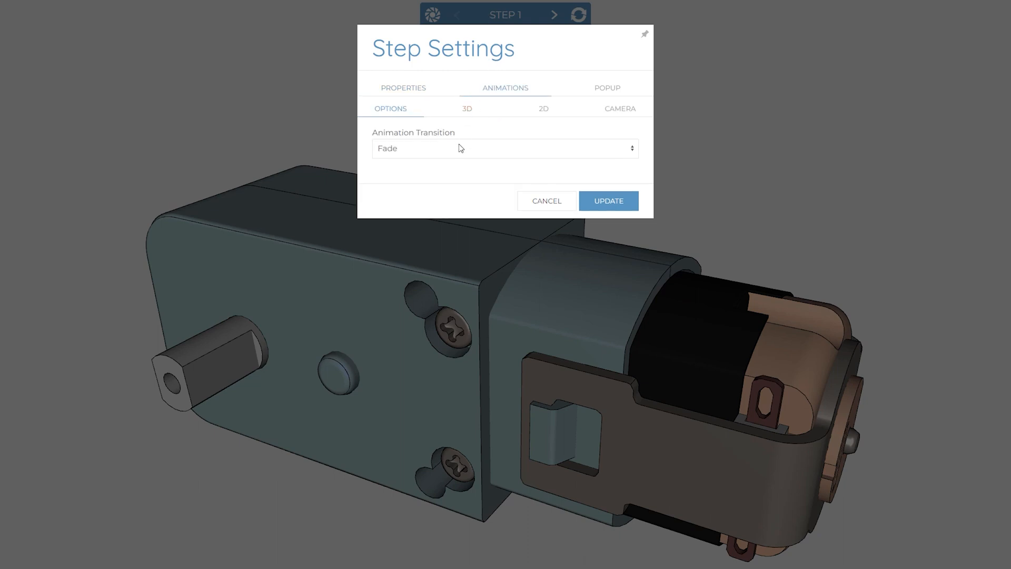
{"action": "left_click", "coordinate": [504, 148]}
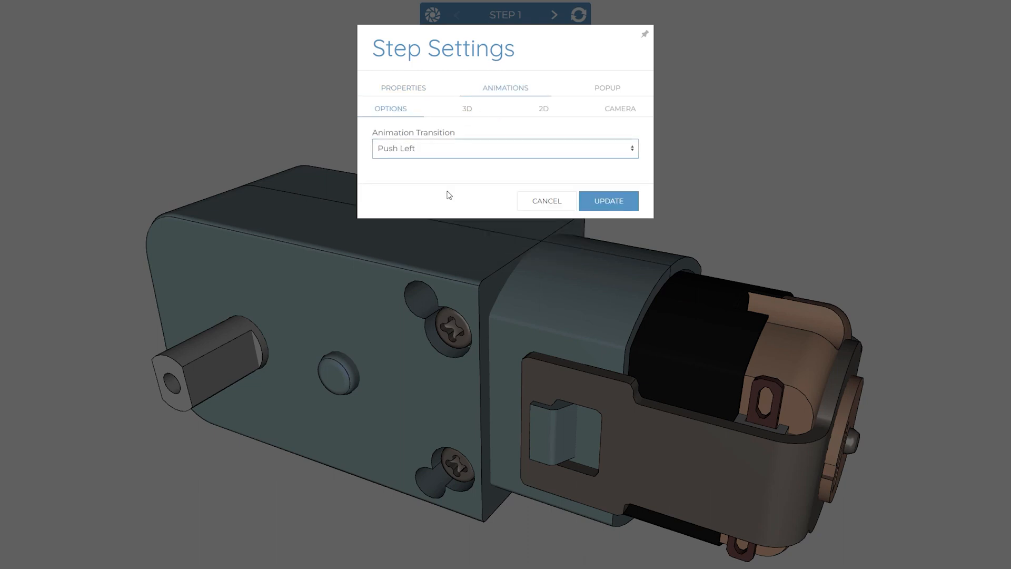
{"action": "left_click", "coordinate": [607, 200]}
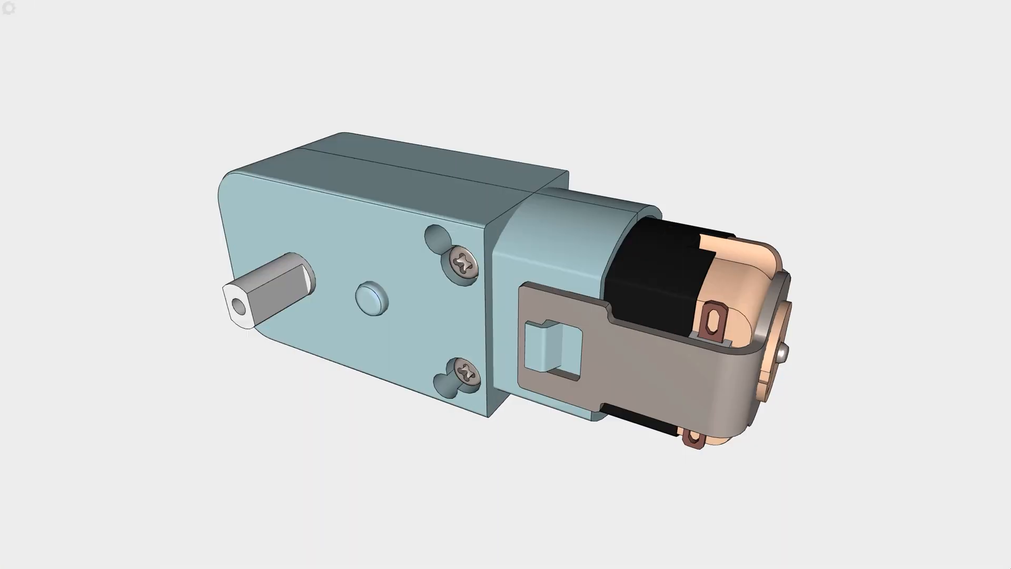